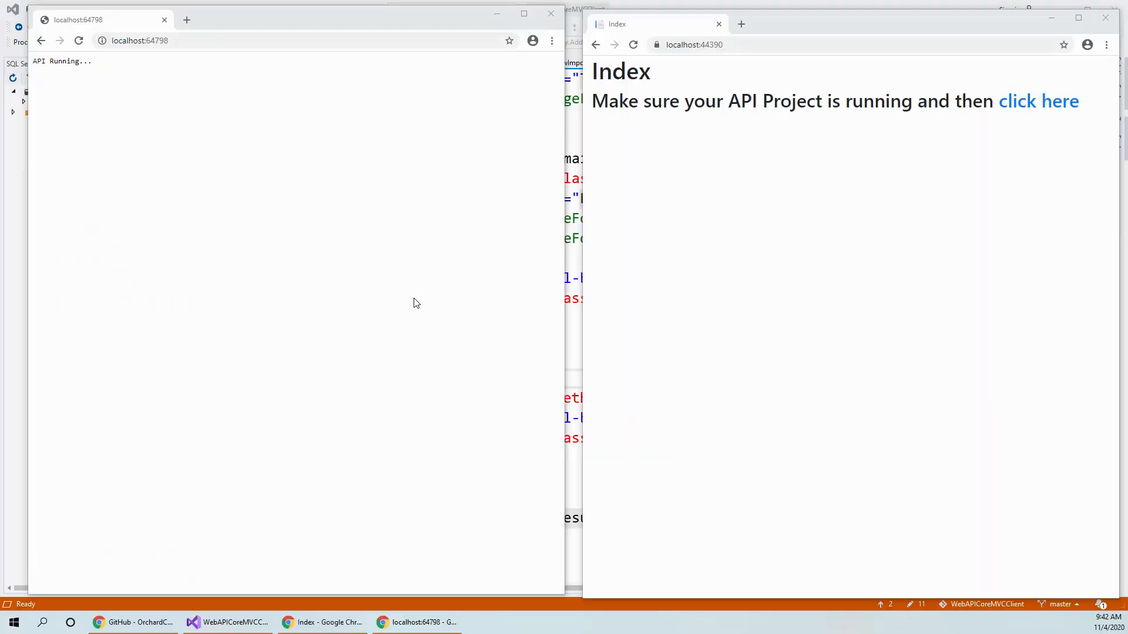
{"action": "mouse_move", "coordinate": [247, 157]}
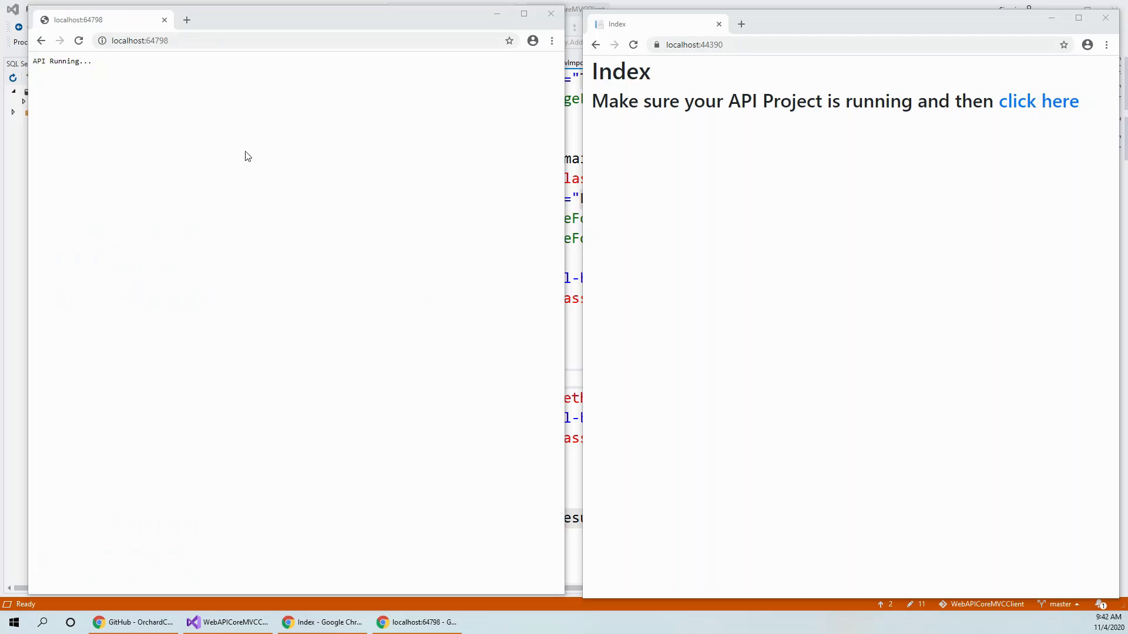
{"action": "mouse_move", "coordinate": [158, 183]}
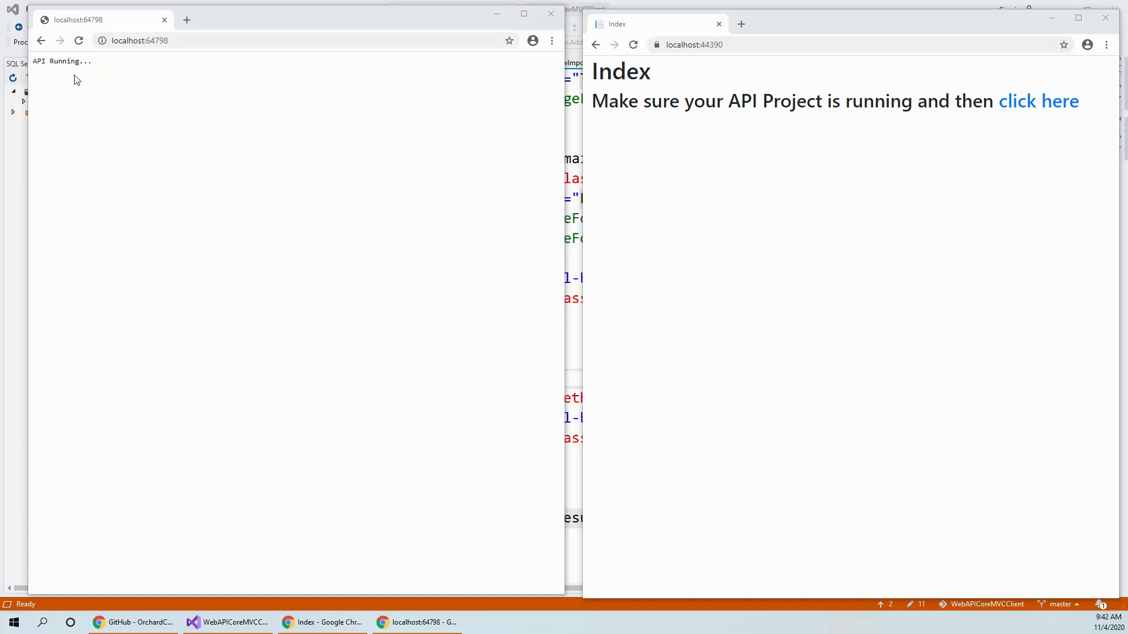
{"action": "mouse_move", "coordinate": [168, 181]}
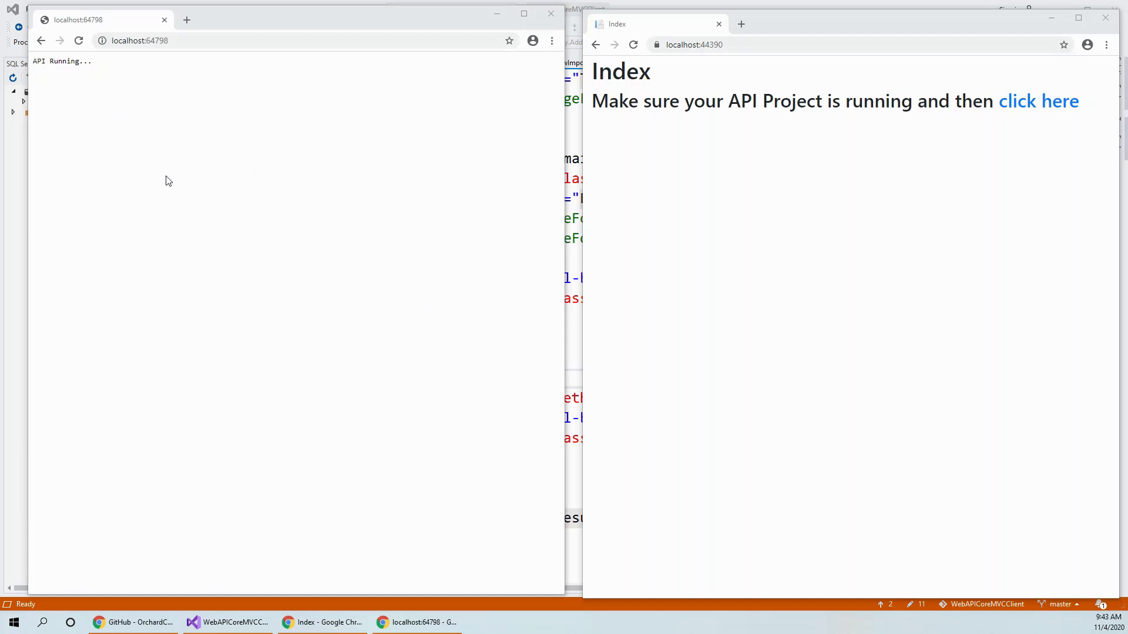
{"action": "mouse_move", "coordinate": [844, 191]}
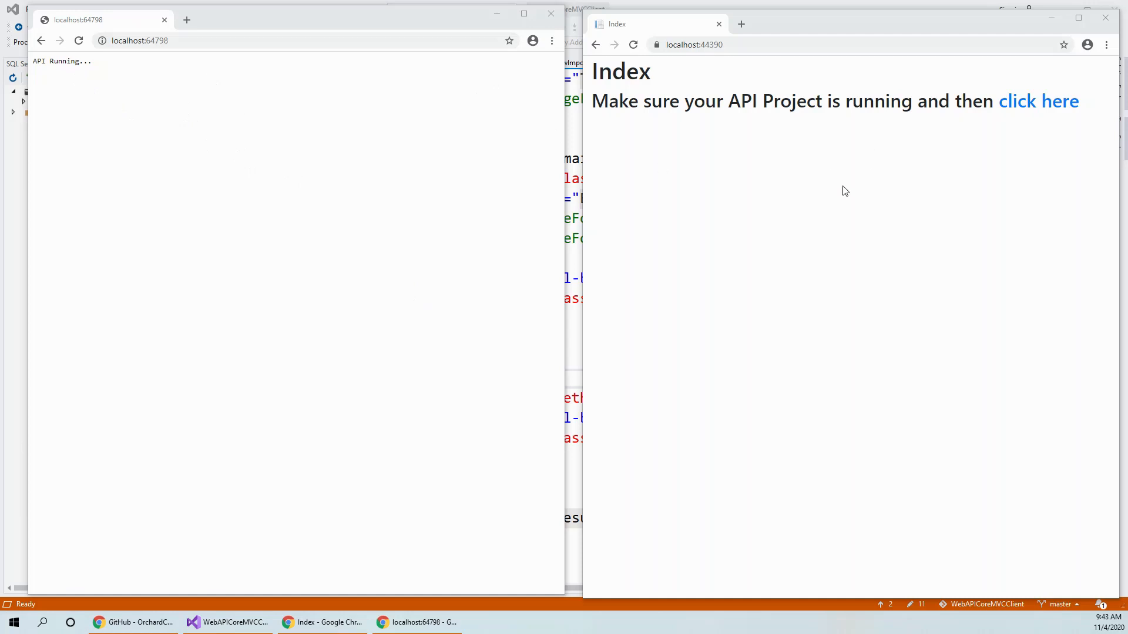
{"action": "mouse_move", "coordinate": [883, 219]}
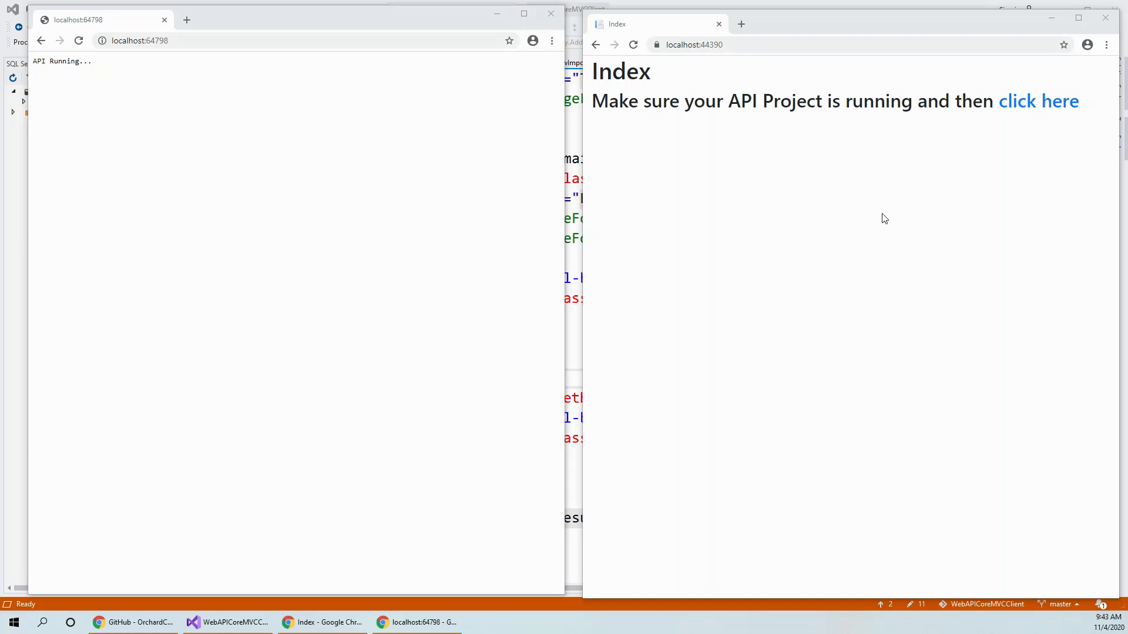
{"action": "mouse_move", "coordinate": [916, 178]}
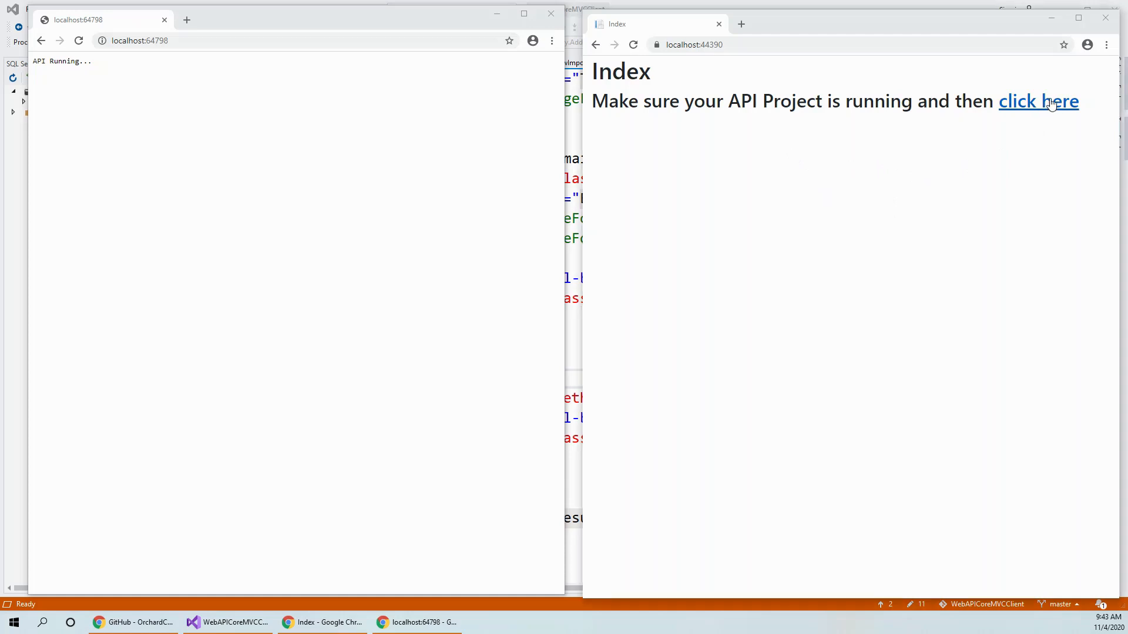
Navigate from the home page through the customers and orders lists to the Add an Order form
{"action": "left_click", "coordinate": [1037, 101]}
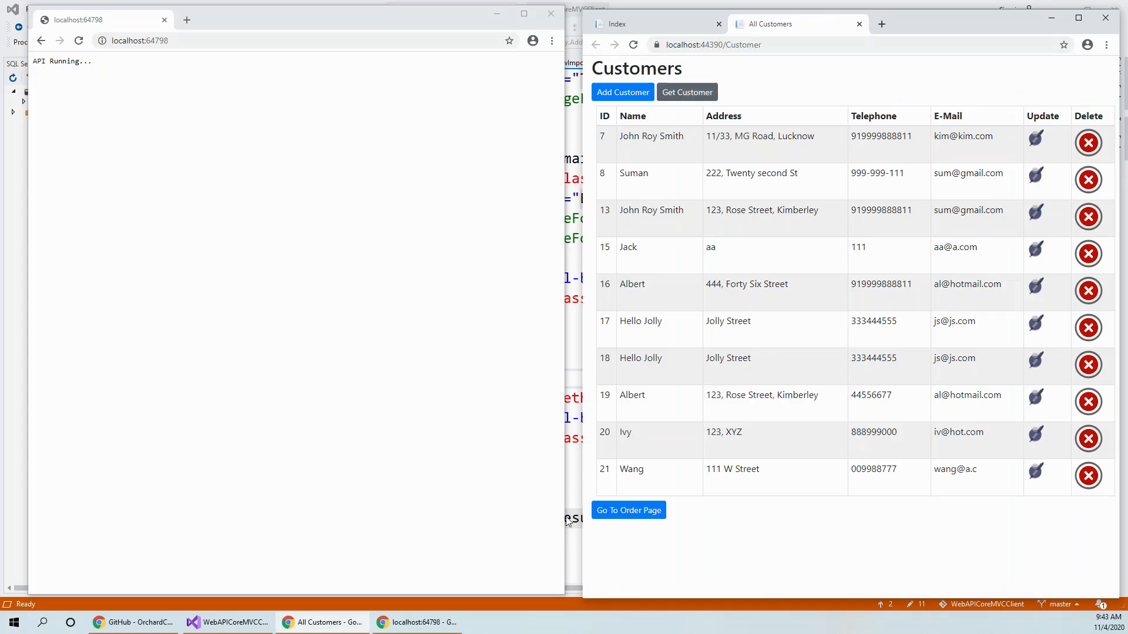
{"action": "left_click", "coordinate": [627, 510]}
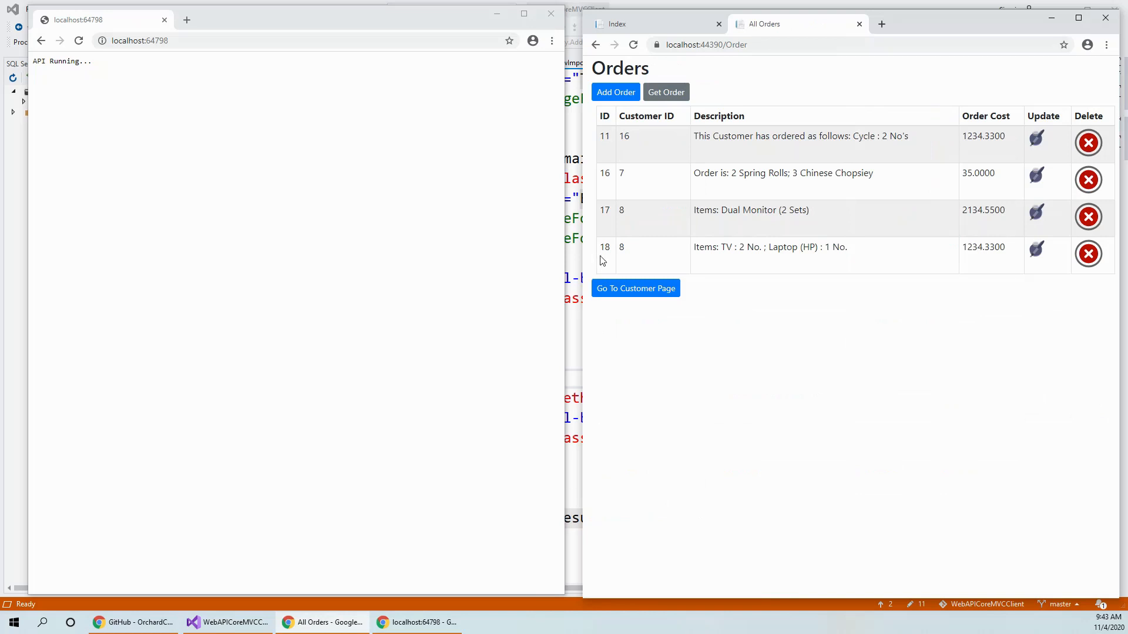
{"action": "left_click", "coordinate": [614, 91]}
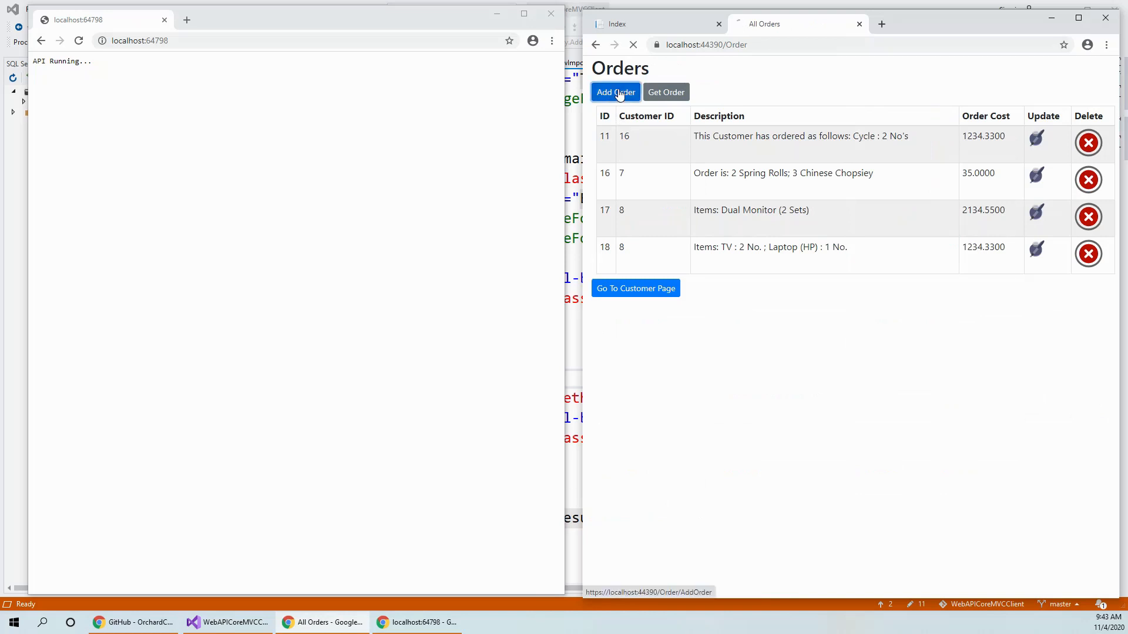
Enter customer ID 1, the earlier cycle order description and amount 1234.33
{"action": "left_click", "coordinate": [614, 91]}
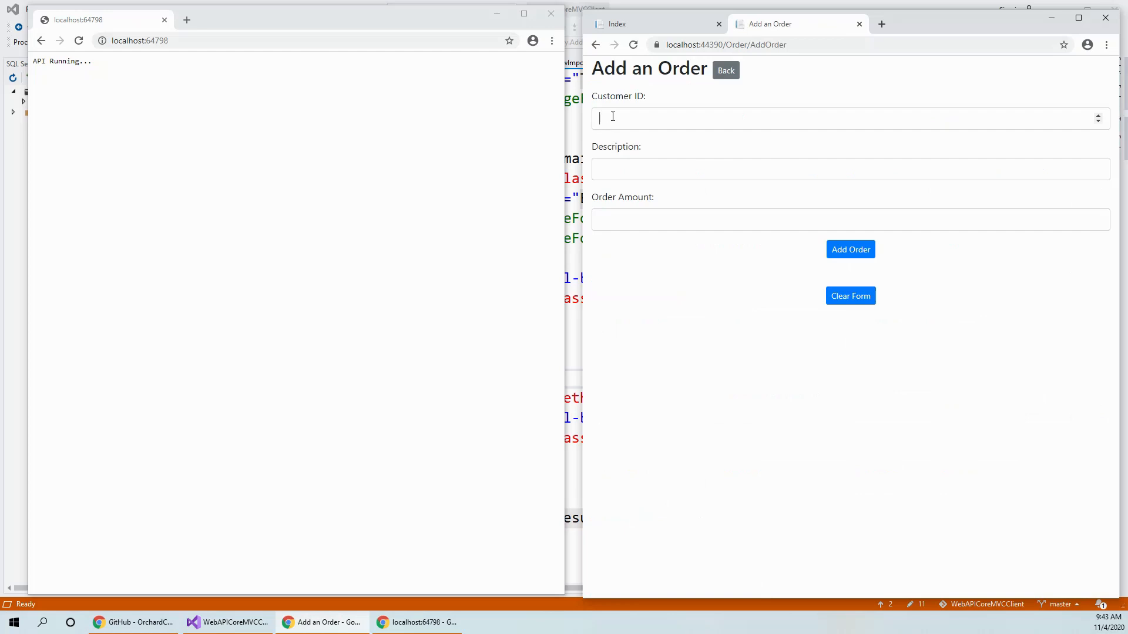
{"action": "left_click", "coordinate": [848, 119]}
{"action": "type", "text": "1"}
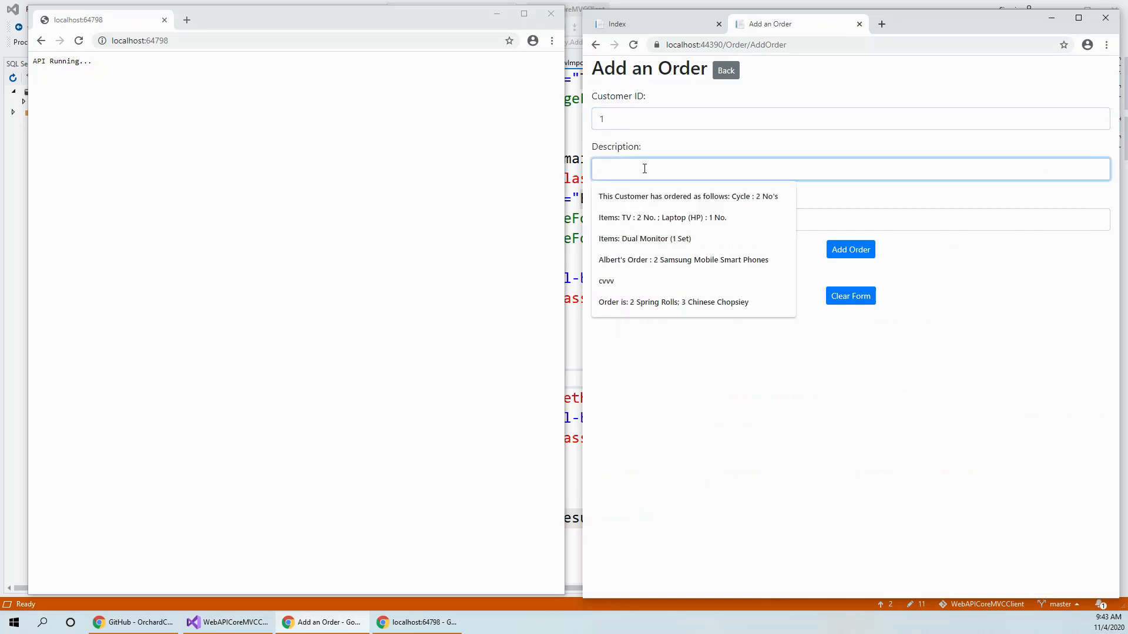
{"action": "left_click", "coordinate": [687, 197]}
{"action": "type", "text": "1234.33"}
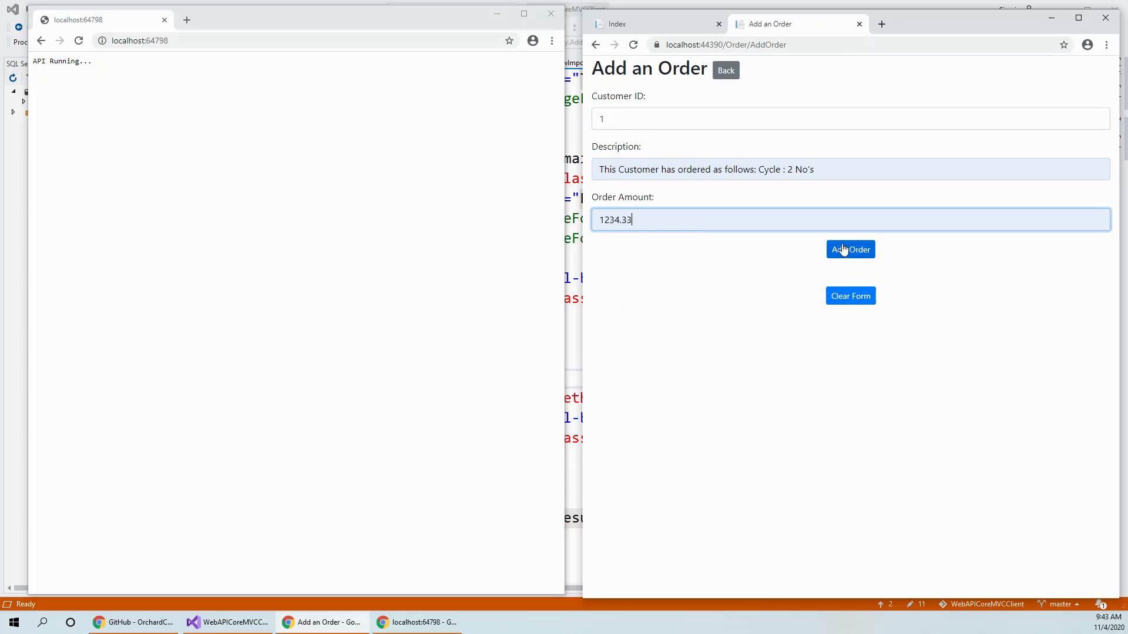
Submit the new order and return to the Customers list
{"action": "left_click", "coordinate": [850, 249]}
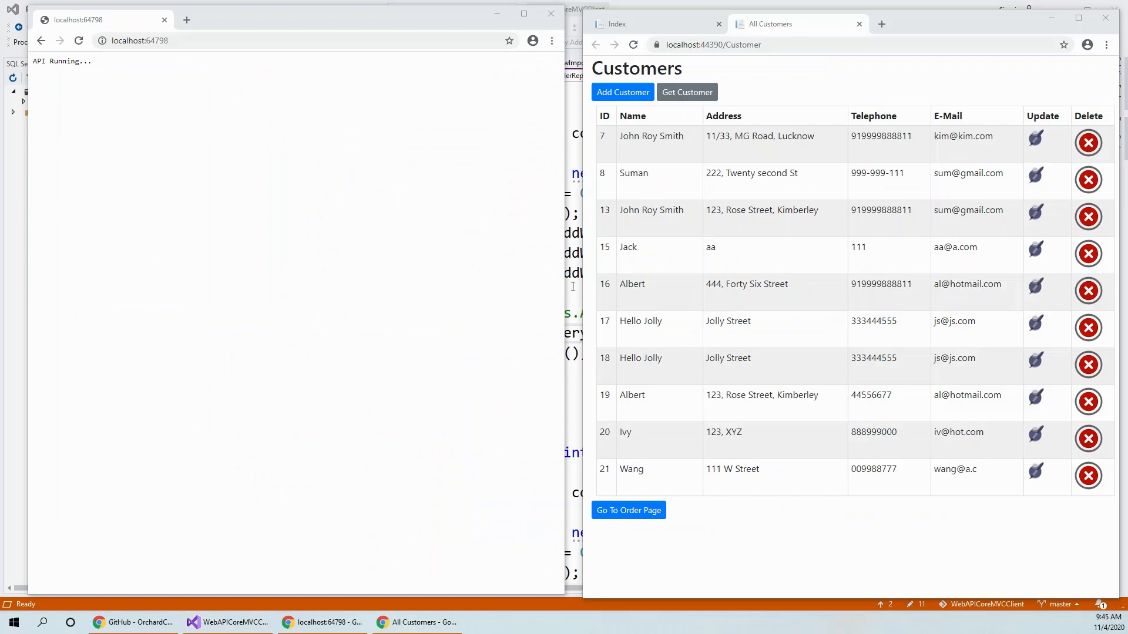
{"action": "mouse_move", "coordinate": [617, 139]}
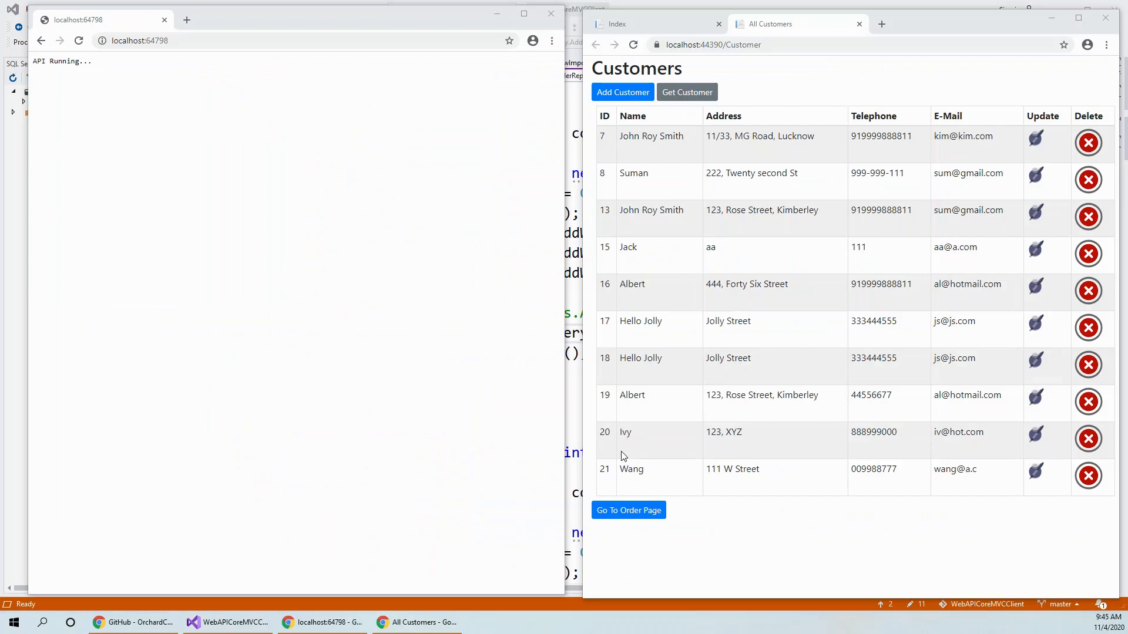
Go to the orders list and start a new order for customer 7
{"action": "left_click", "coordinate": [628, 510]}
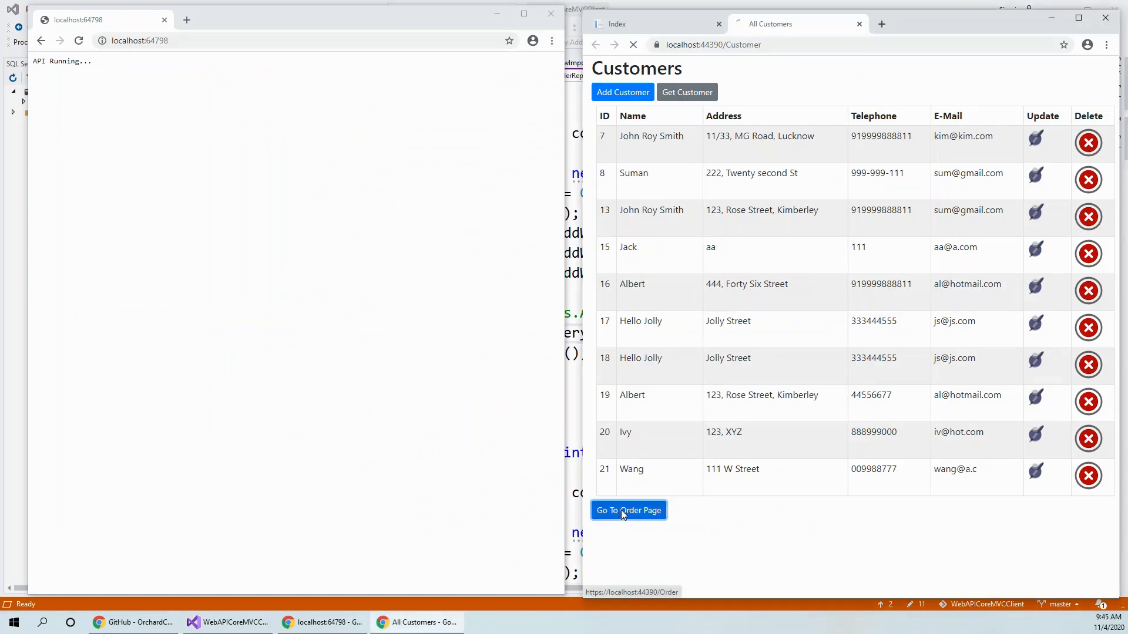
{"action": "left_click", "coordinate": [627, 510]}
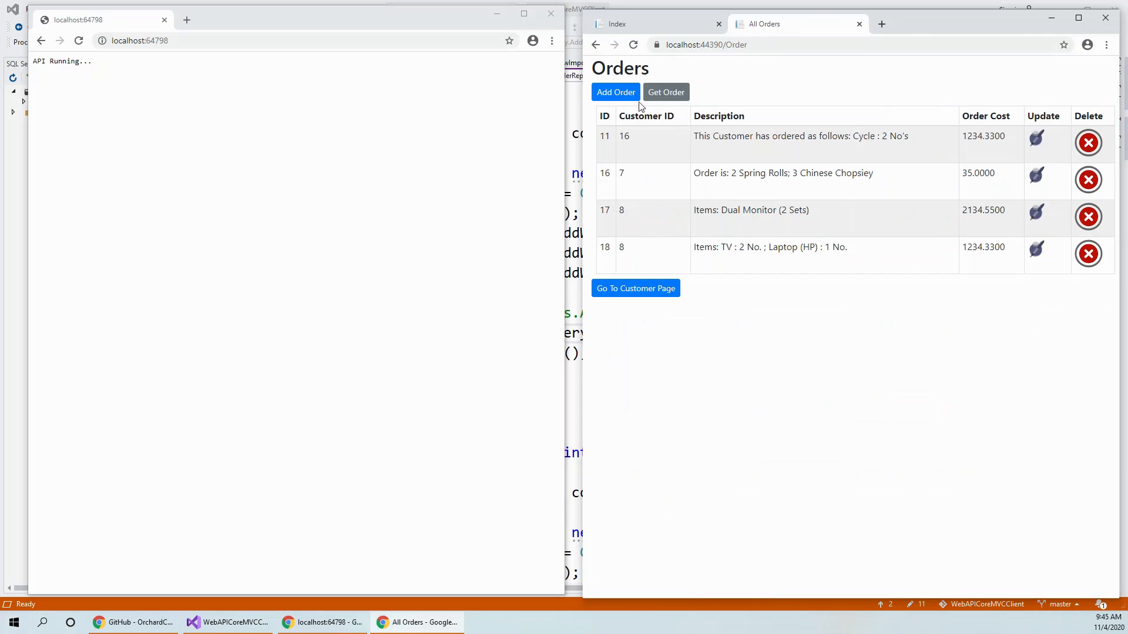
{"action": "left_click", "coordinate": [614, 92]}
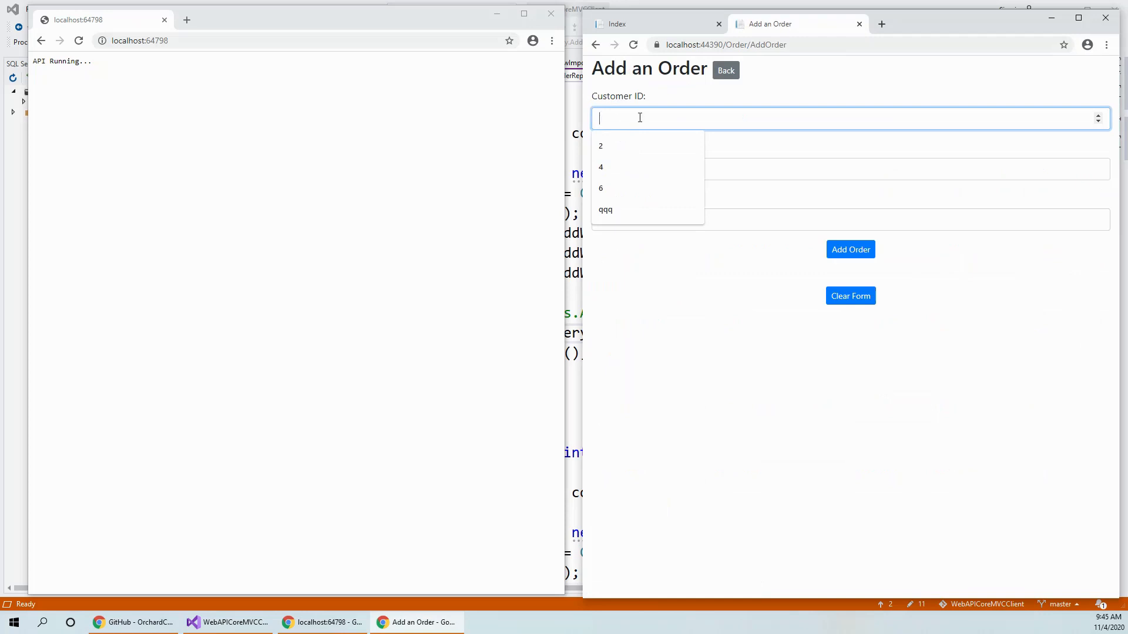
Fill description 'Items: Dual Monitor (1 Set)' and amount 35.00 from suggestions, then submit the order
{"action": "left_click", "coordinate": [850, 168]}
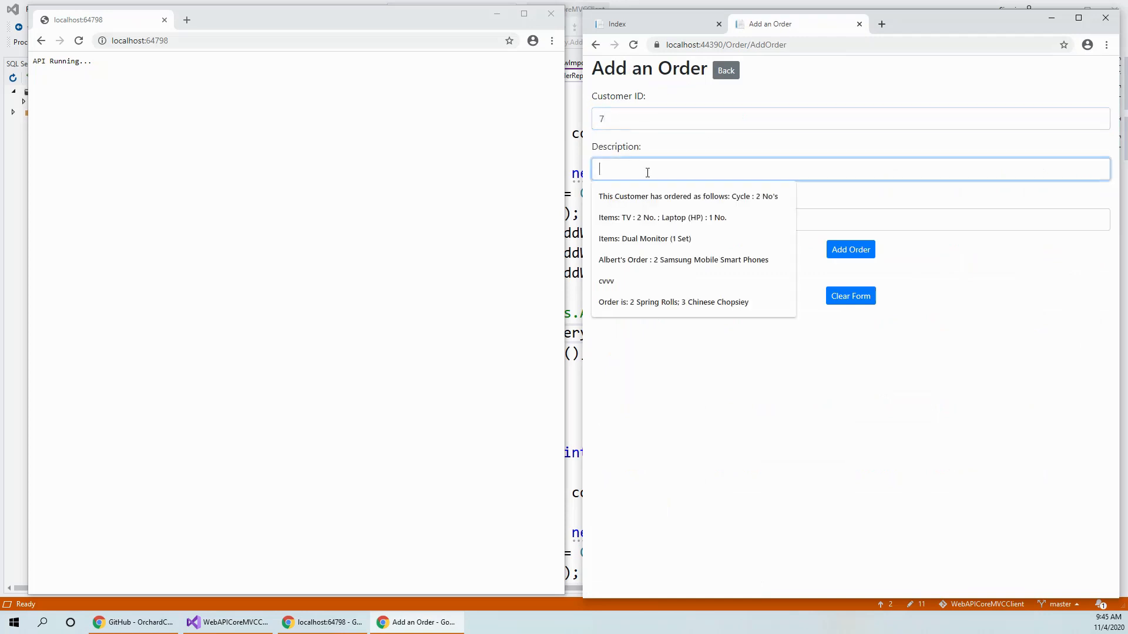
{"action": "left_click", "coordinate": [643, 239]}
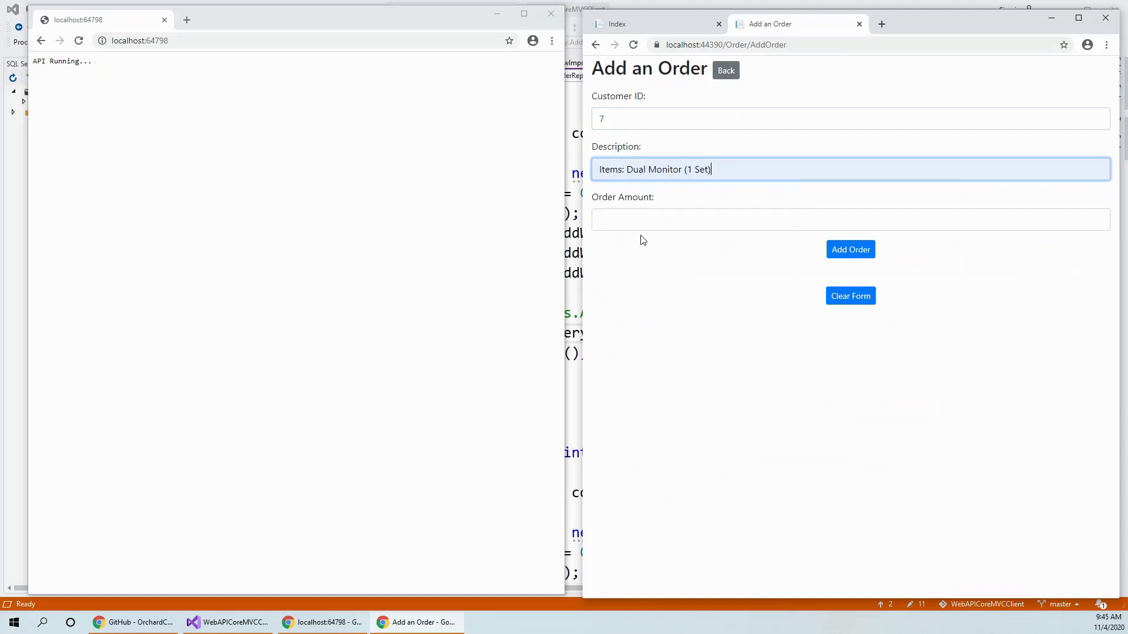
{"action": "left_click", "coordinate": [848, 220]}
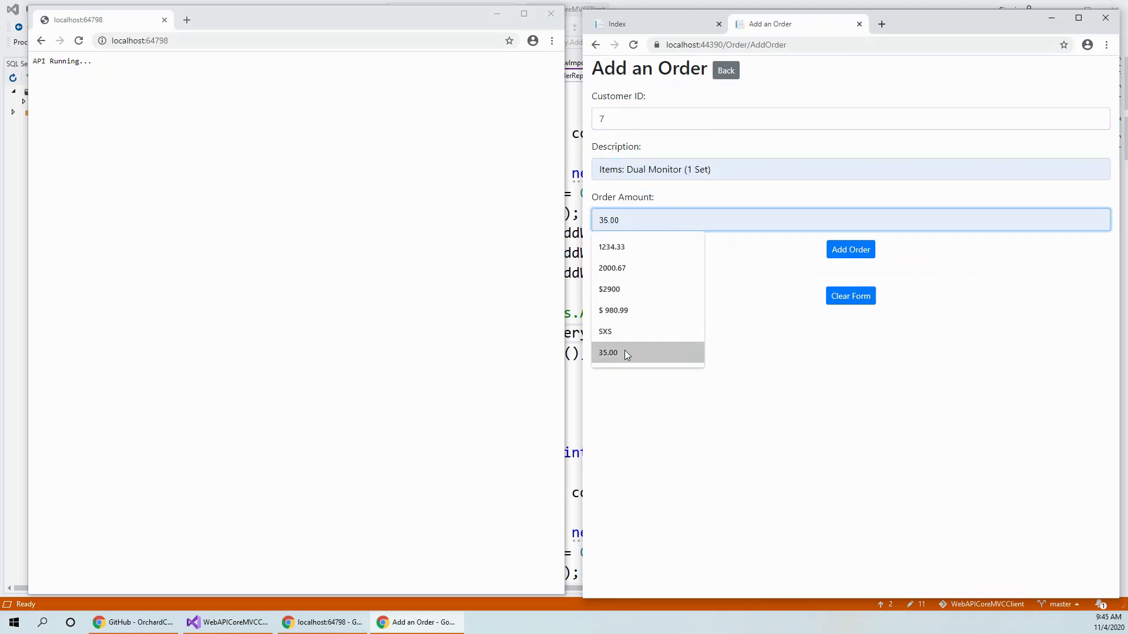
{"action": "left_click", "coordinate": [851, 249]}
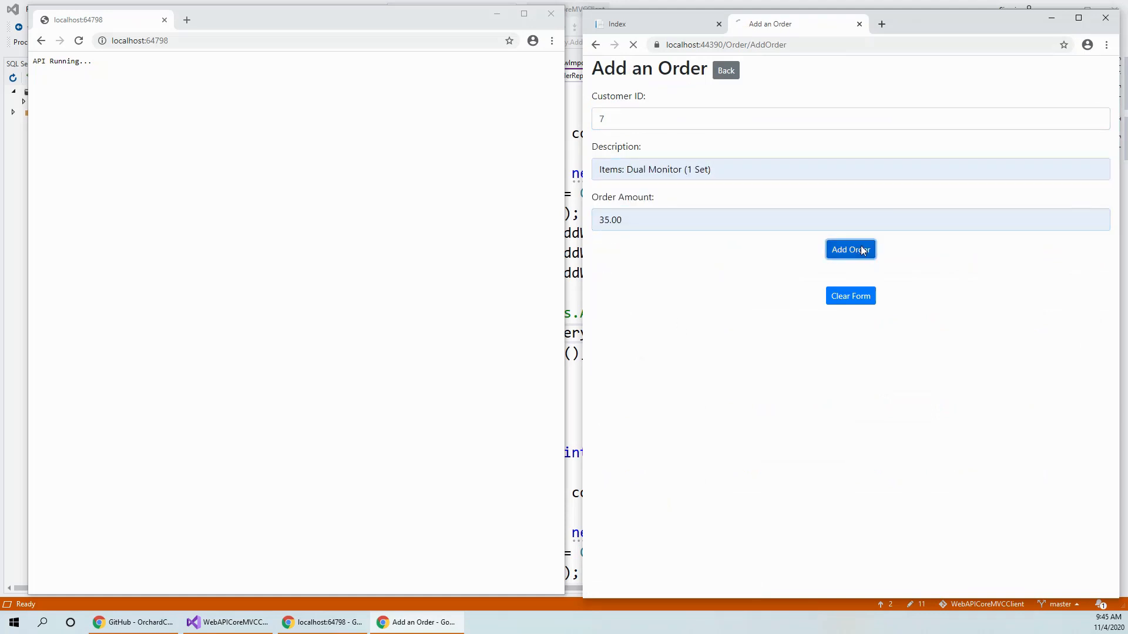
{"action": "left_click", "coordinate": [851, 249]}
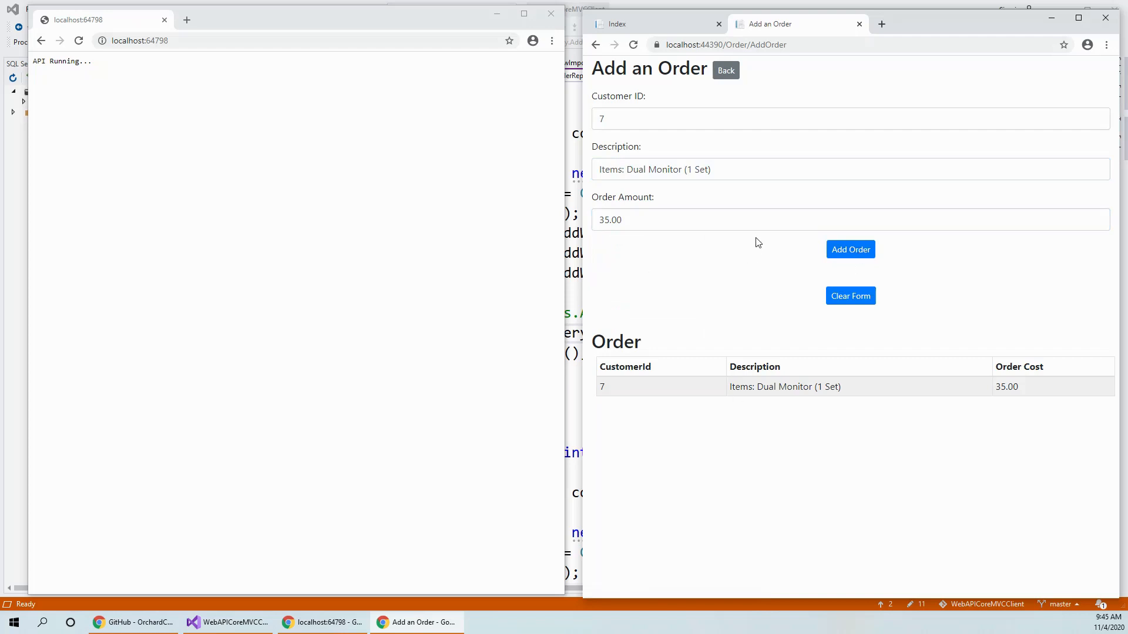
{"action": "mouse_move", "coordinate": [777, 310]}
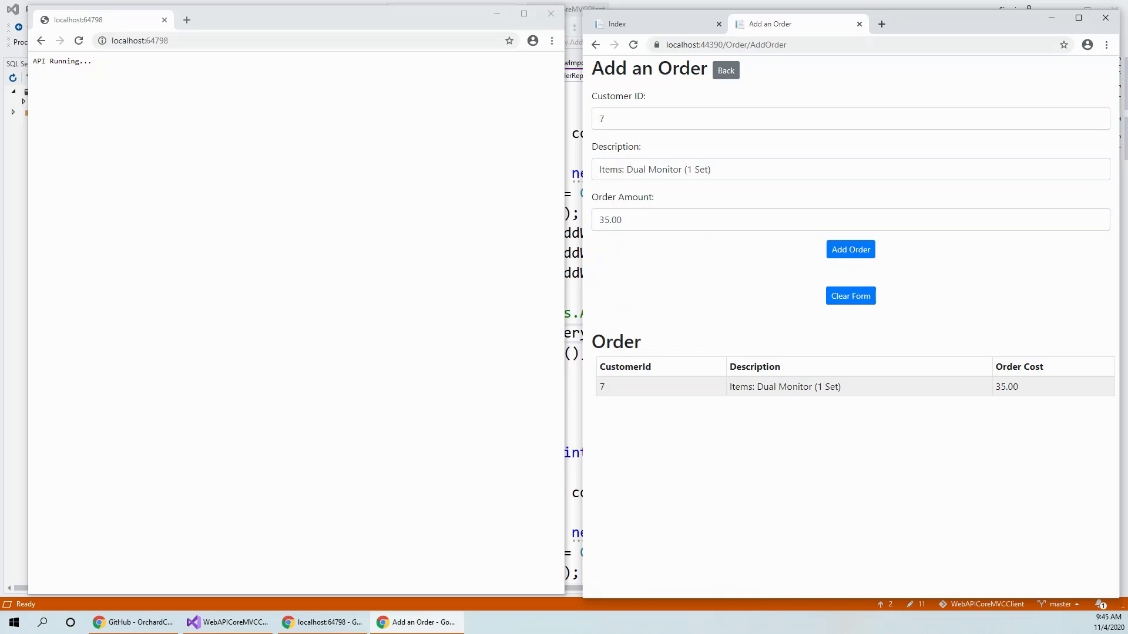
In SSMS Object Explorer, expand the Customer and Order tables' columns and select the FK_Order_Customer key
{"action": "left_click", "coordinate": [510, 622]}
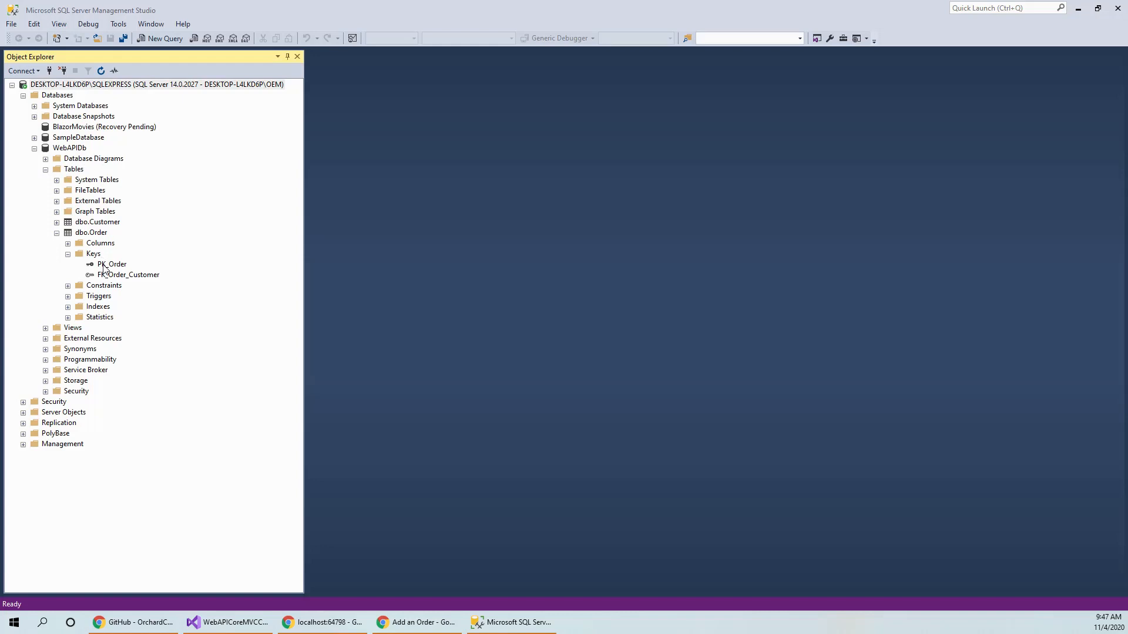
{"action": "mouse_move", "coordinate": [88, 274]}
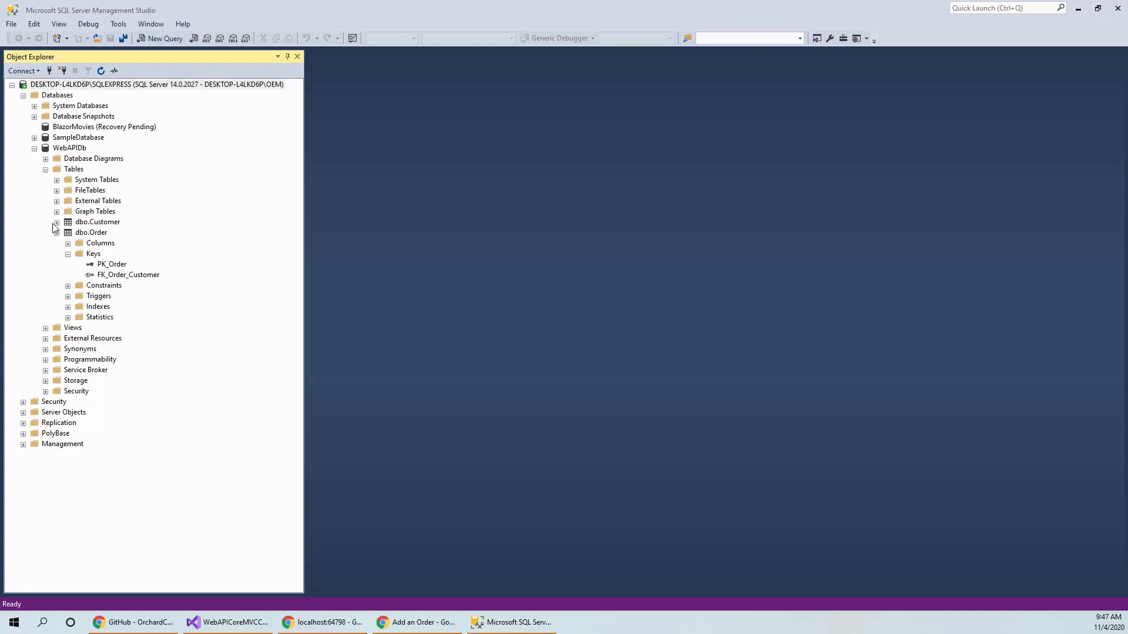
{"action": "left_click", "coordinate": [57, 222]}
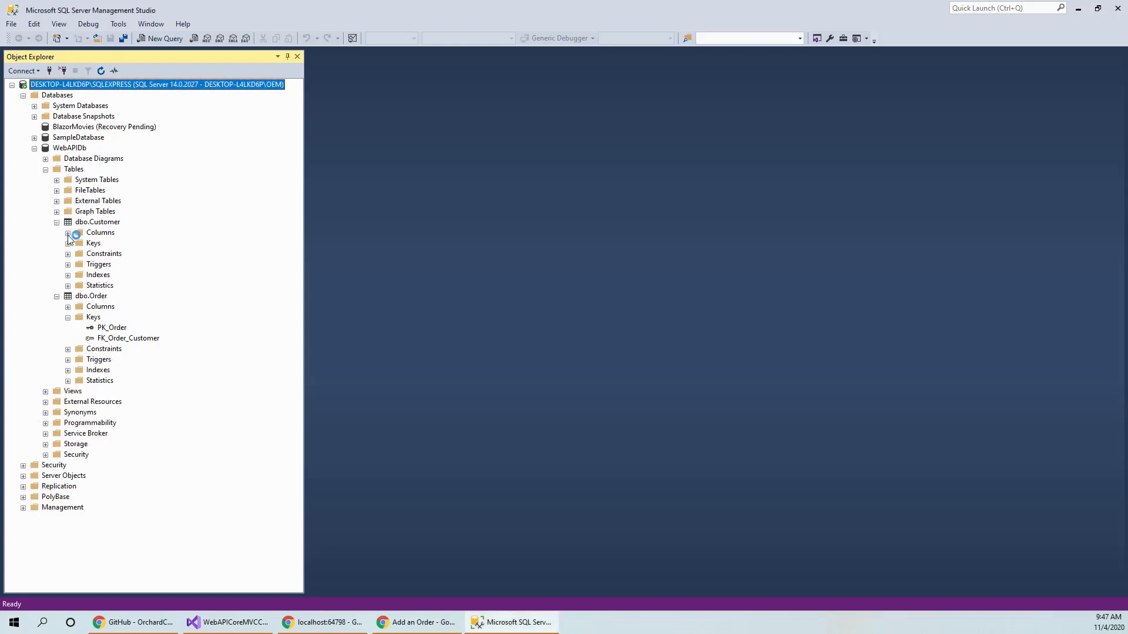
{"action": "left_click", "coordinate": [68, 233]}
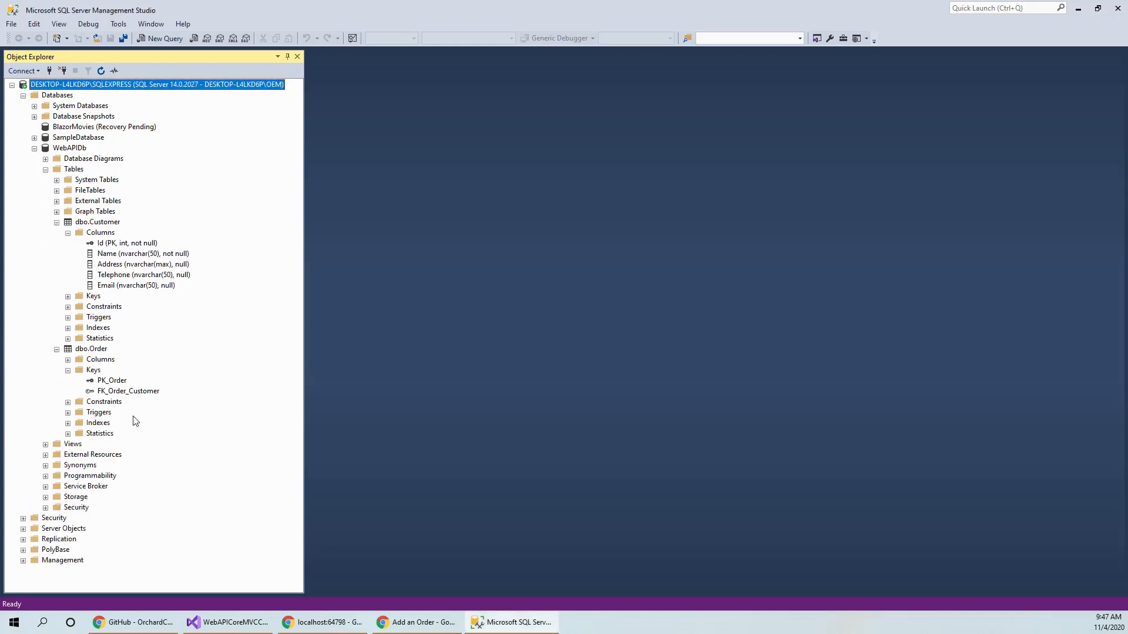
{"action": "left_click", "coordinate": [68, 360]}
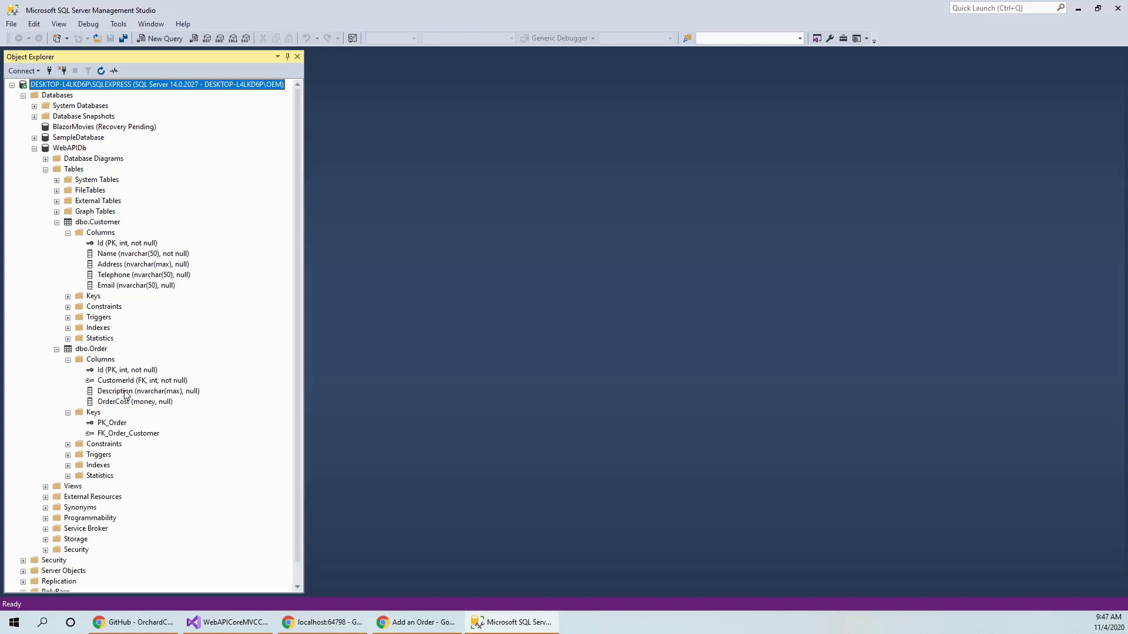
{"action": "mouse_move", "coordinate": [170, 389]}
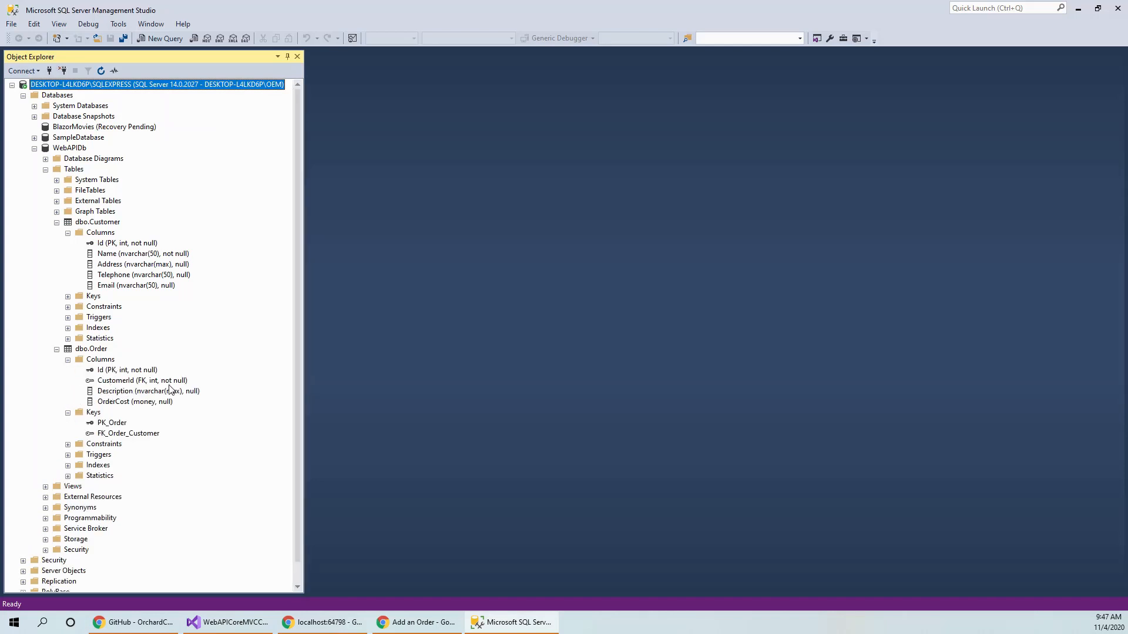
{"action": "left_click", "coordinate": [128, 433]}
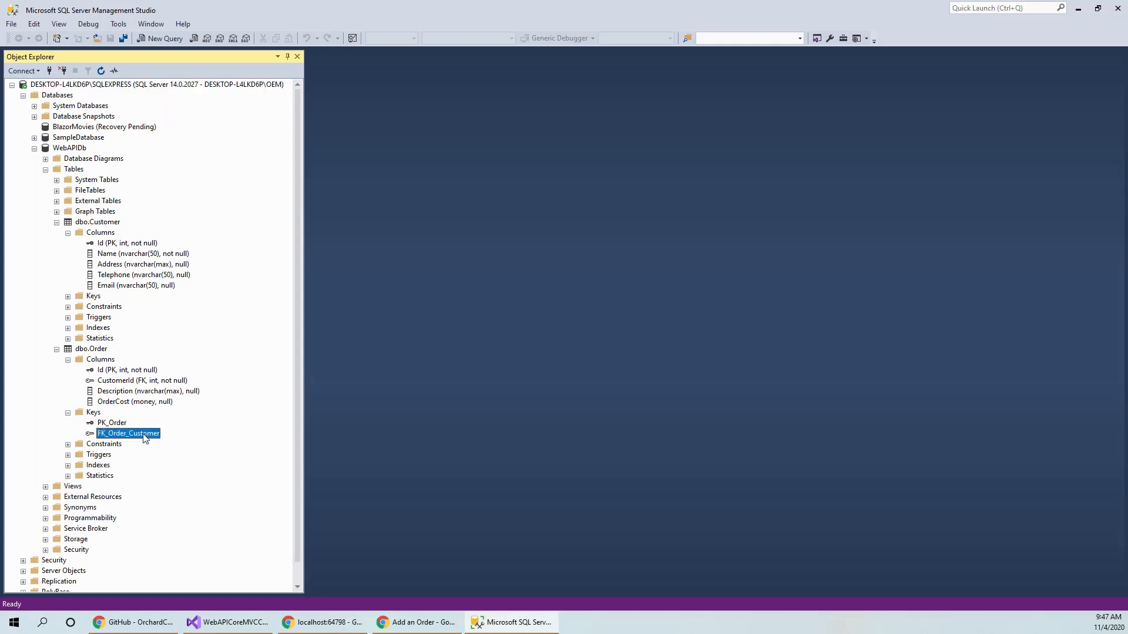
Script FK_Order_Customer as CREATE to a new query window showing ON UPDATE/DELETE CASCADE
{"action": "right_click", "coordinate": [128, 433]}
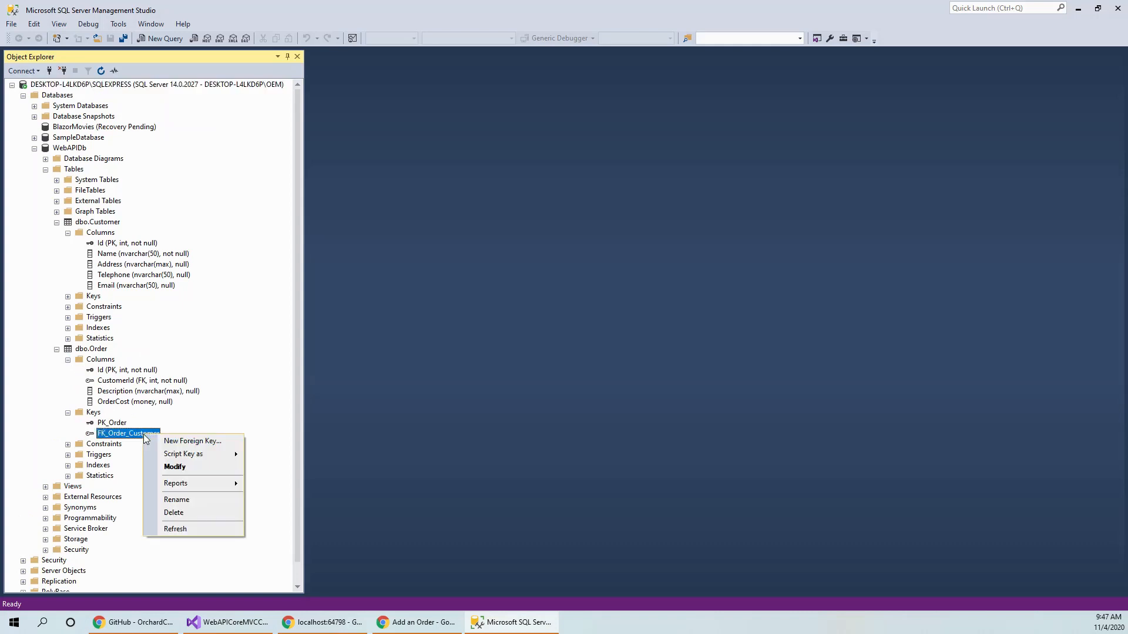
{"action": "mouse_move", "coordinate": [184, 453]}
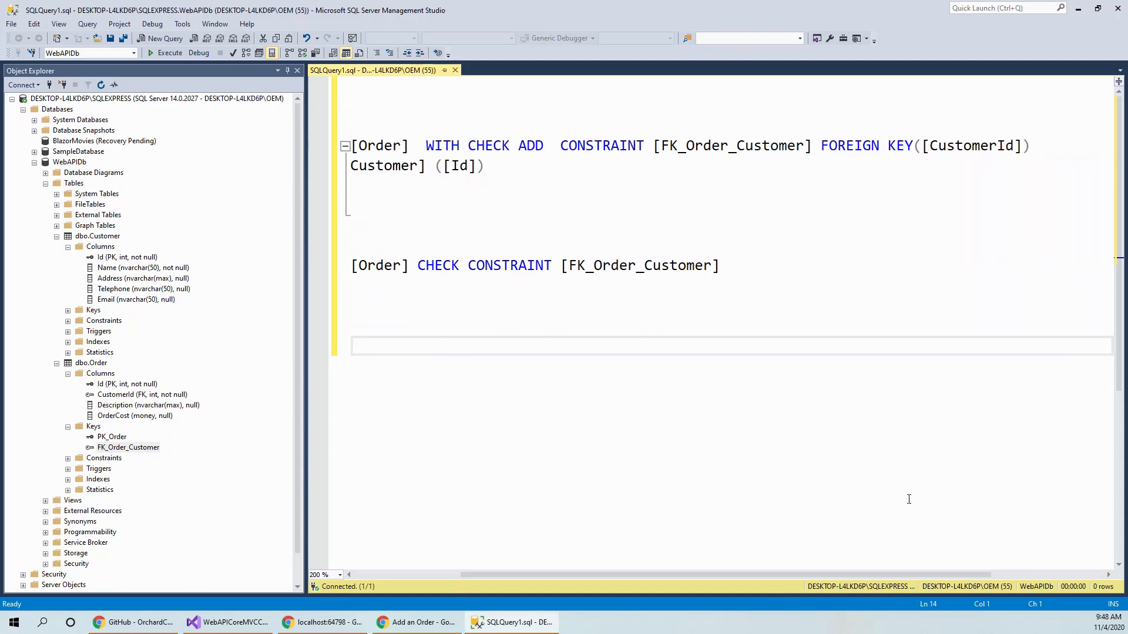
{"action": "scroll", "scroll_direction": "right", "scroll_amount": 3}
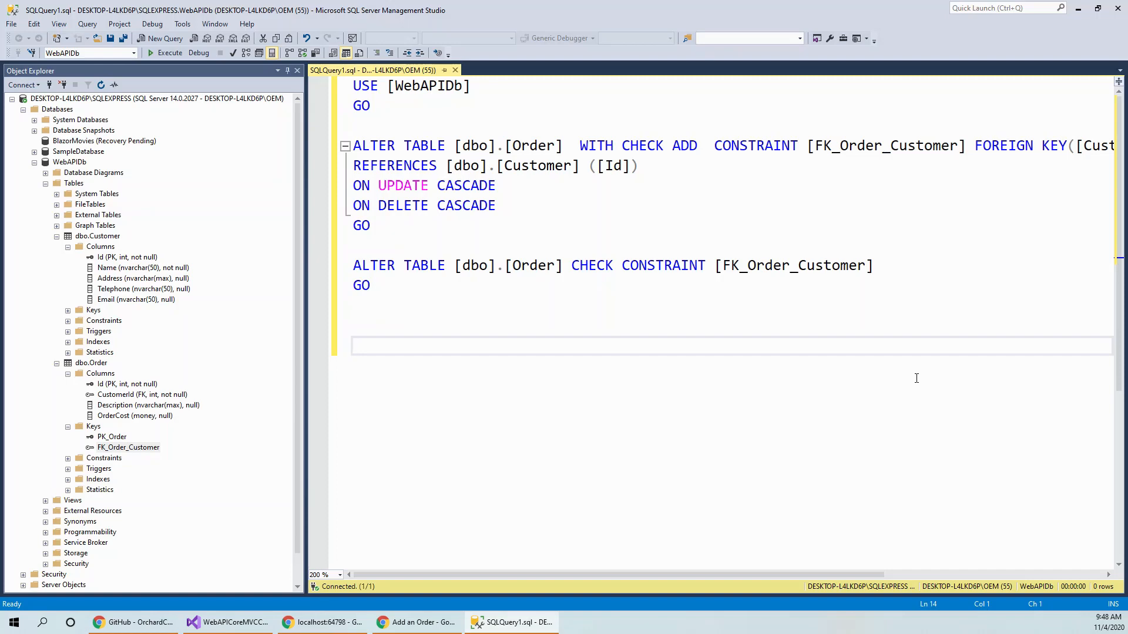
{"action": "mouse_move", "coordinate": [915, 377]}
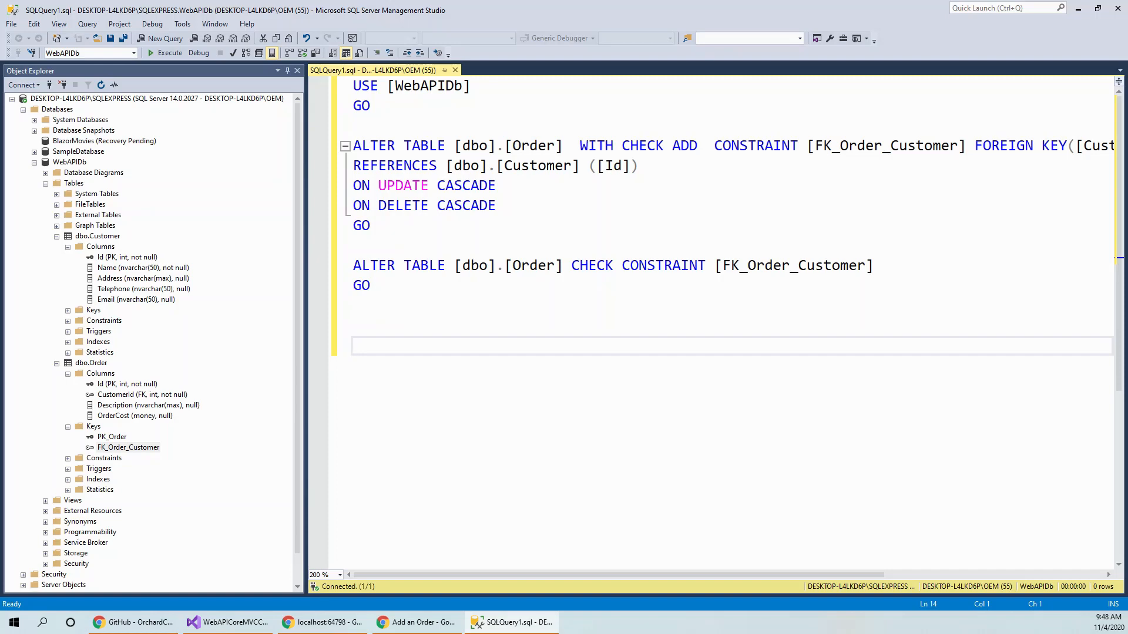